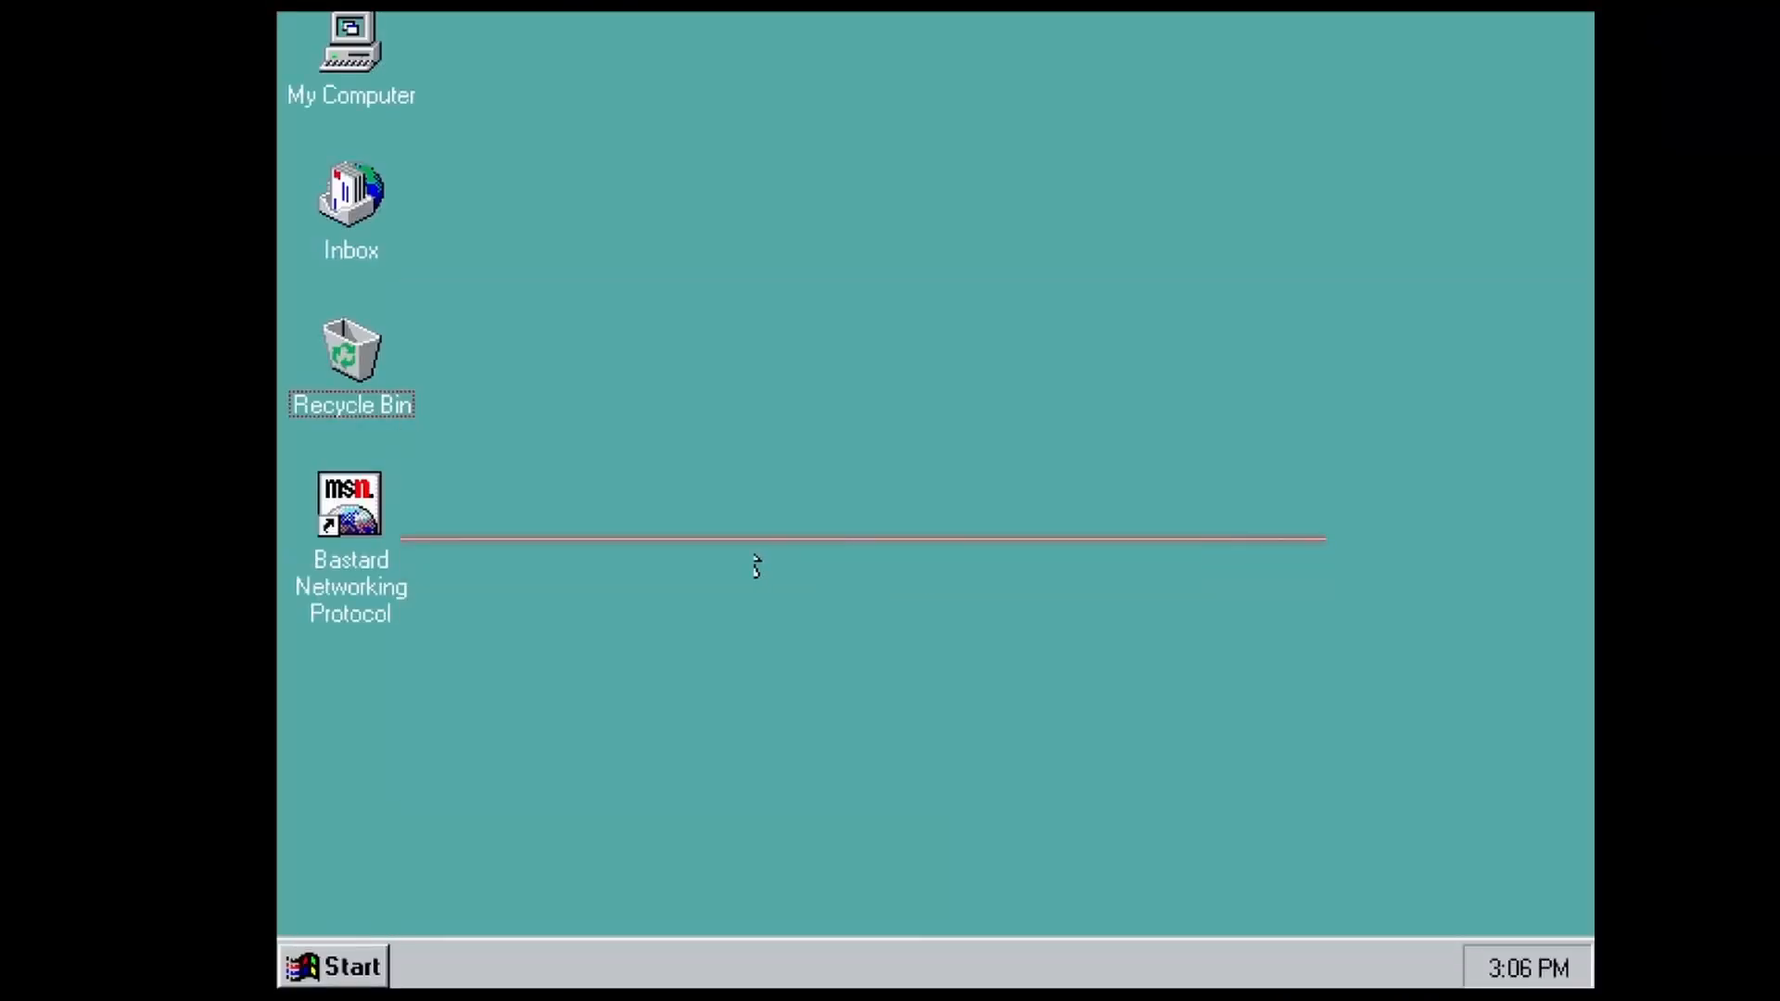
Launch Bastard Networking Protocol from its desktop shortcut, opening The Bastard Network window
left_click(348, 504)
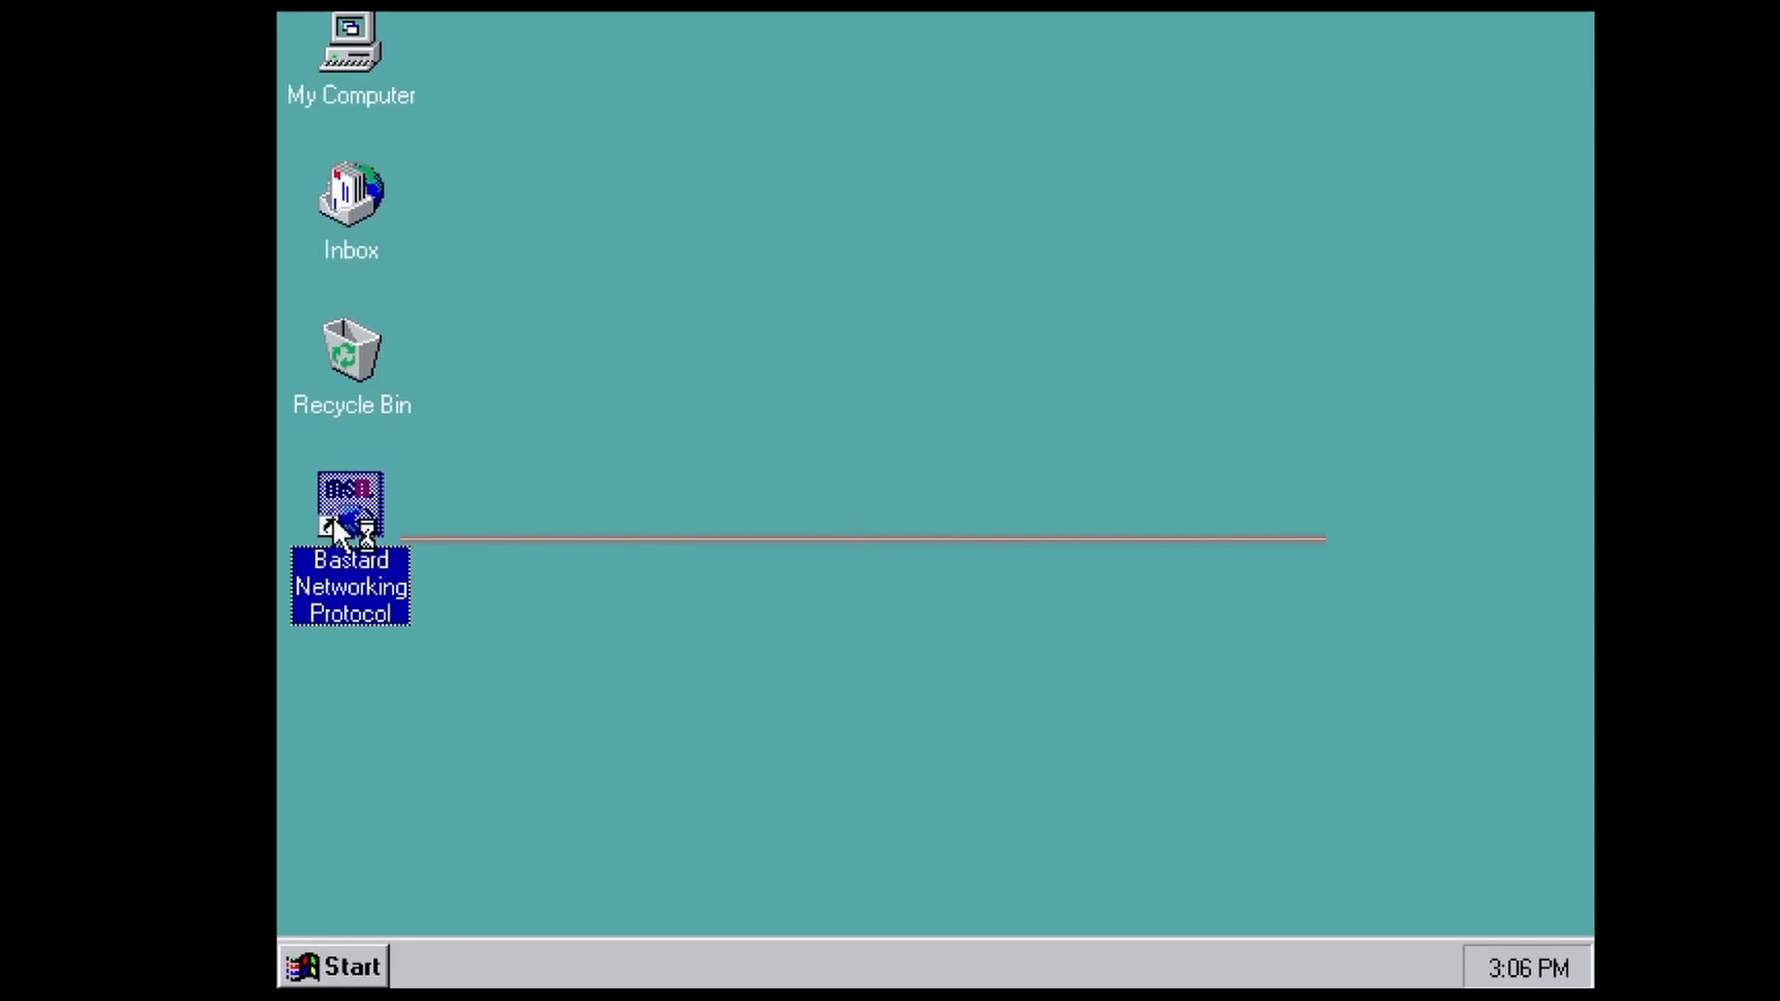
double_click(349, 512)
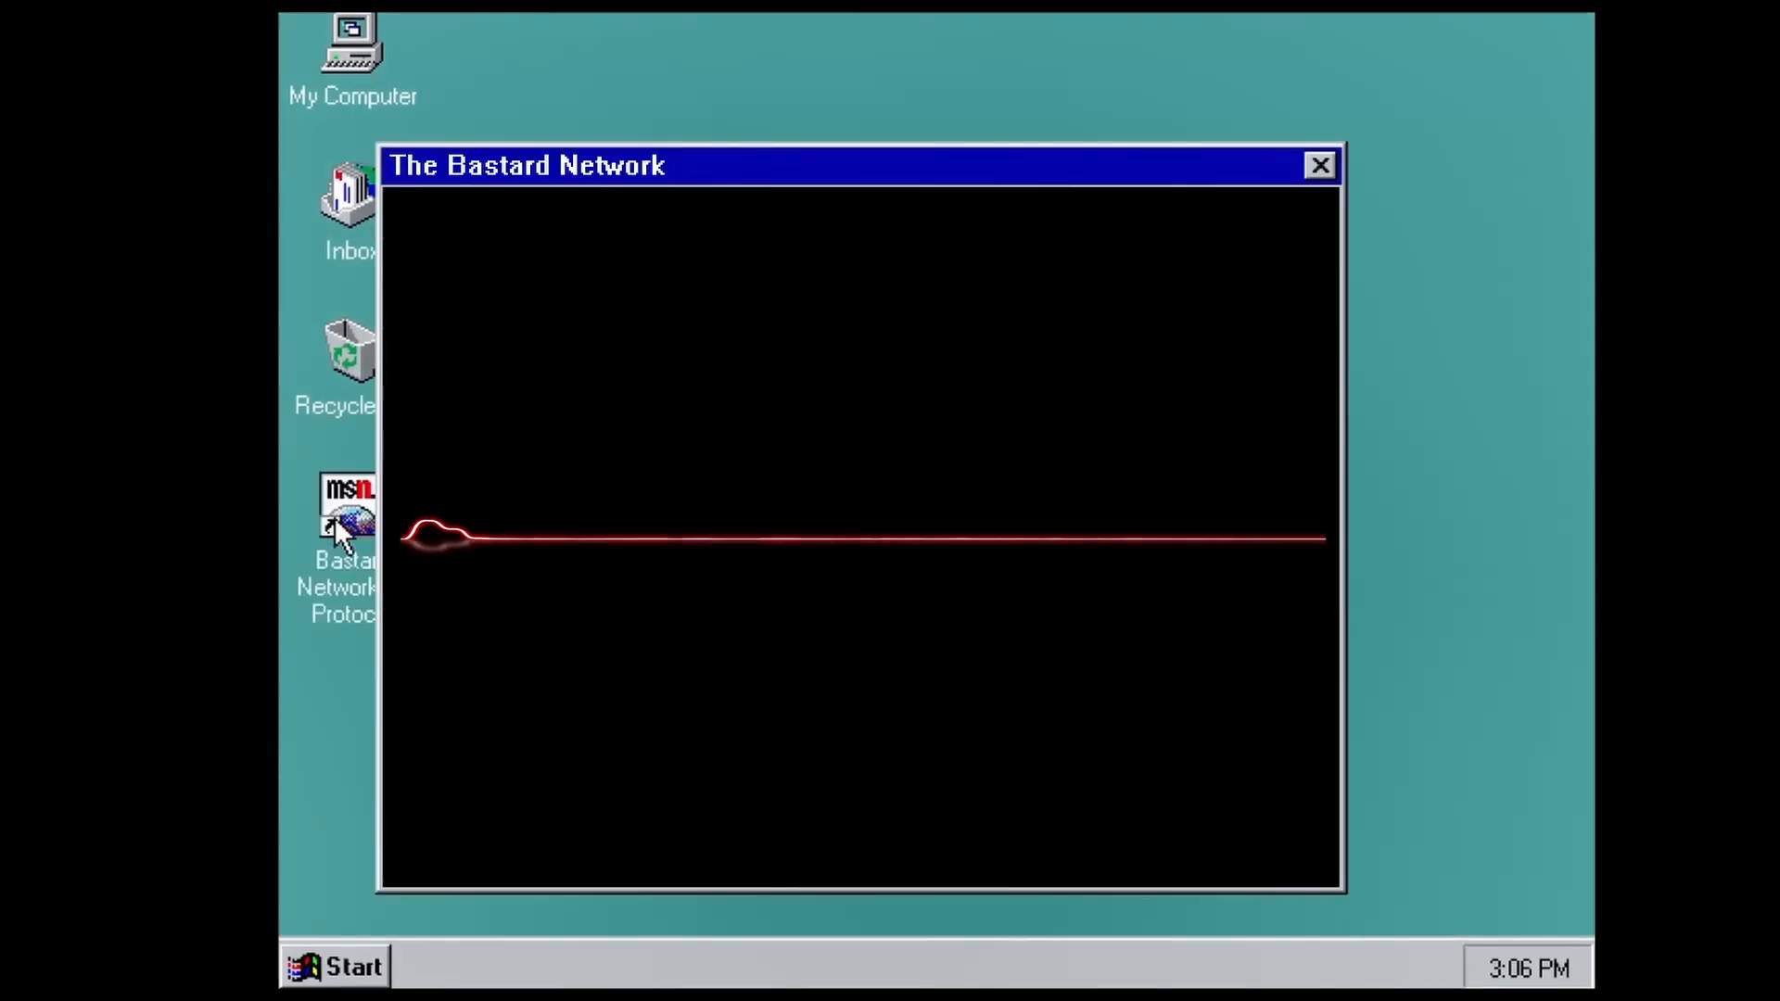